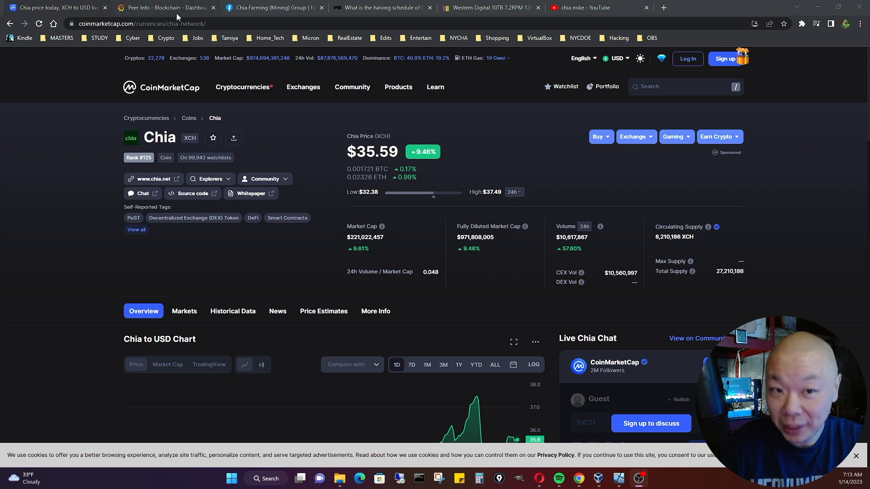
# - Switch to the Chia Blockchain Dashboard Peer Info tab showing 123,028 total nodes
pyautogui.click(165, 7)
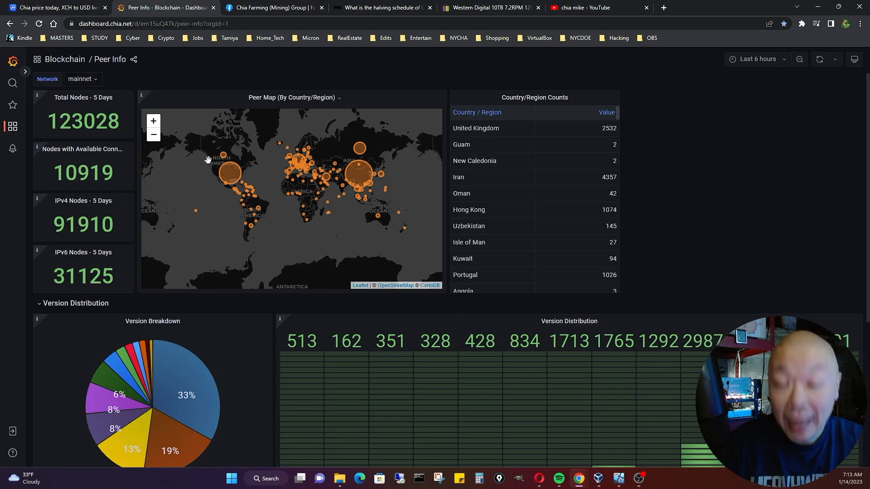
pyautogui.moveTo(207, 160)
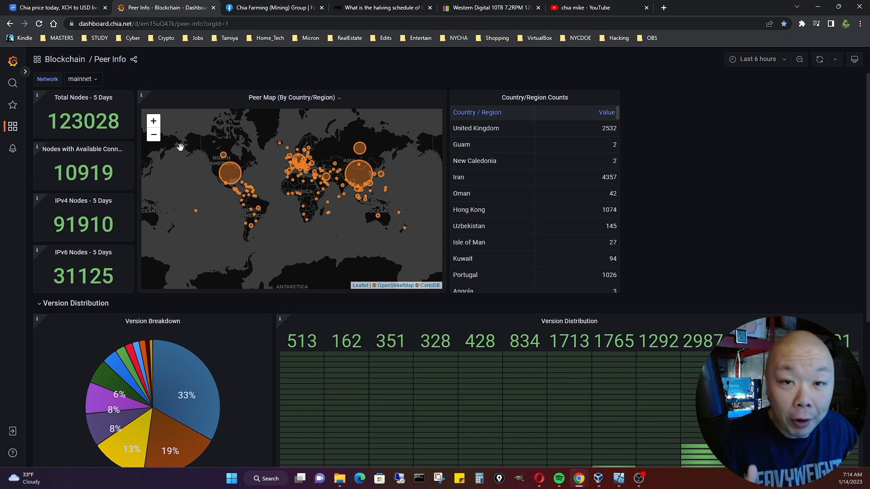
pyautogui.click(271, 8)
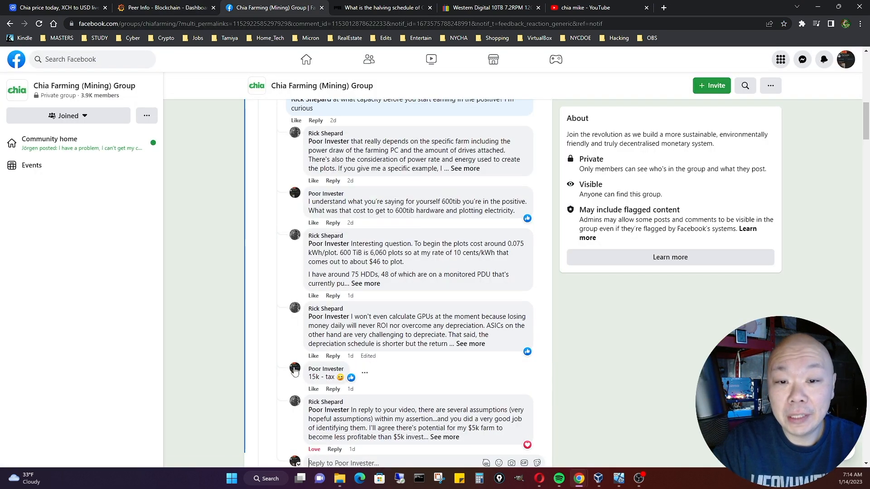
pyautogui.moveTo(280, 272)
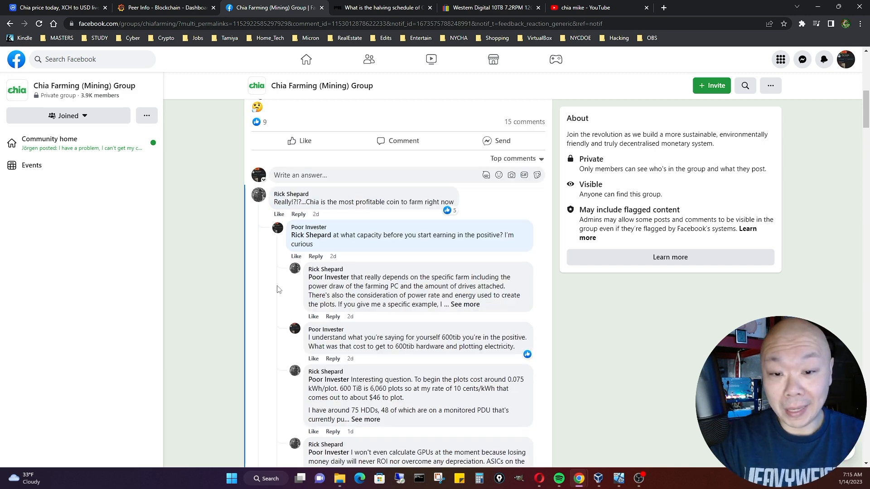
pyautogui.scroll(-3)
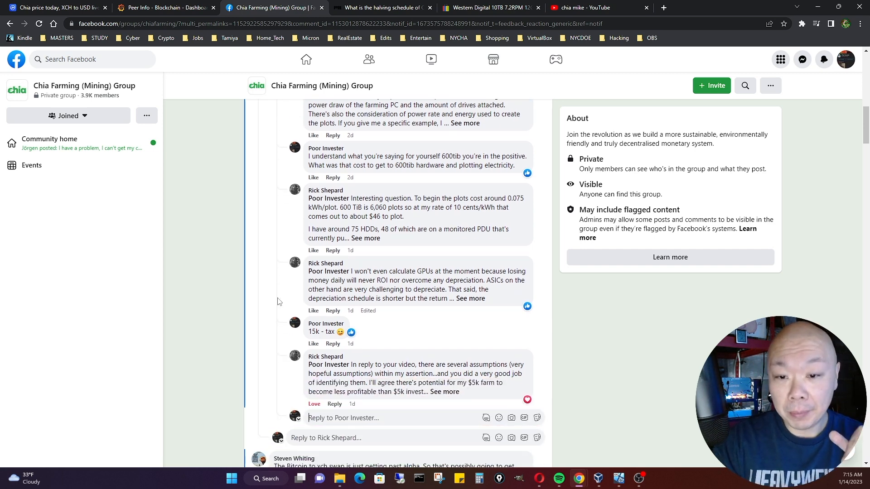
pyautogui.click(366, 238)
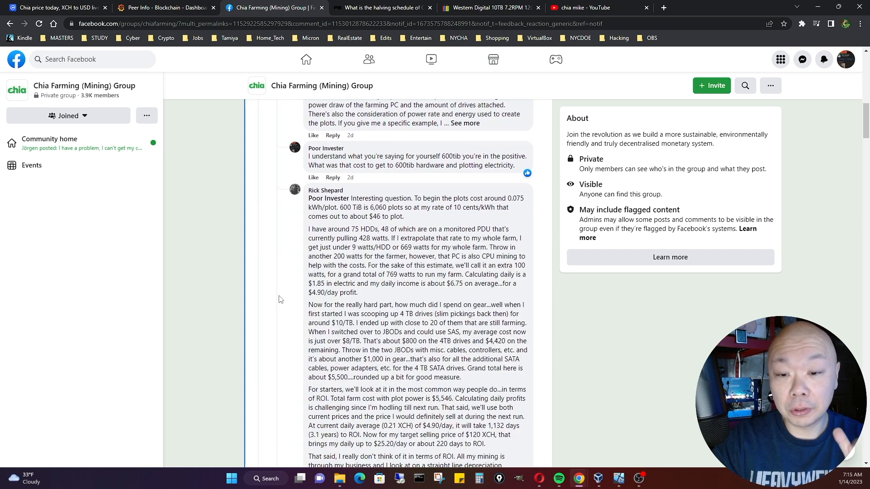
pyautogui.scroll(-3)
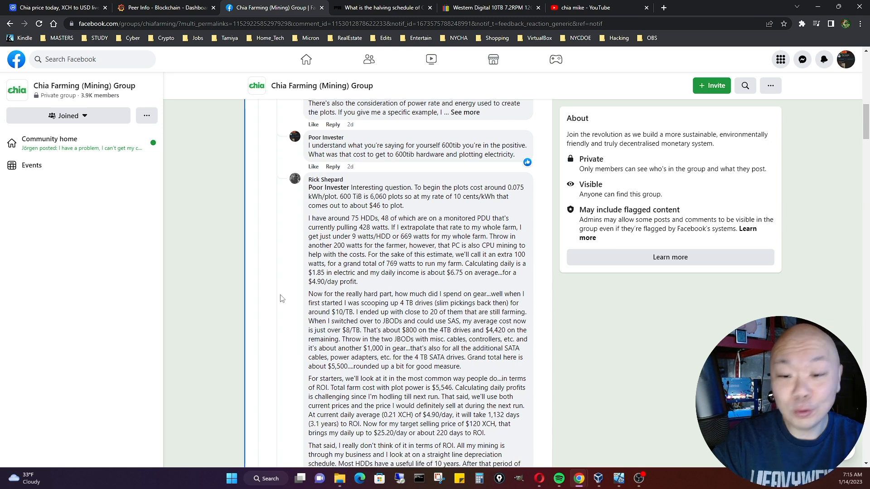
pyautogui.scroll(-3)
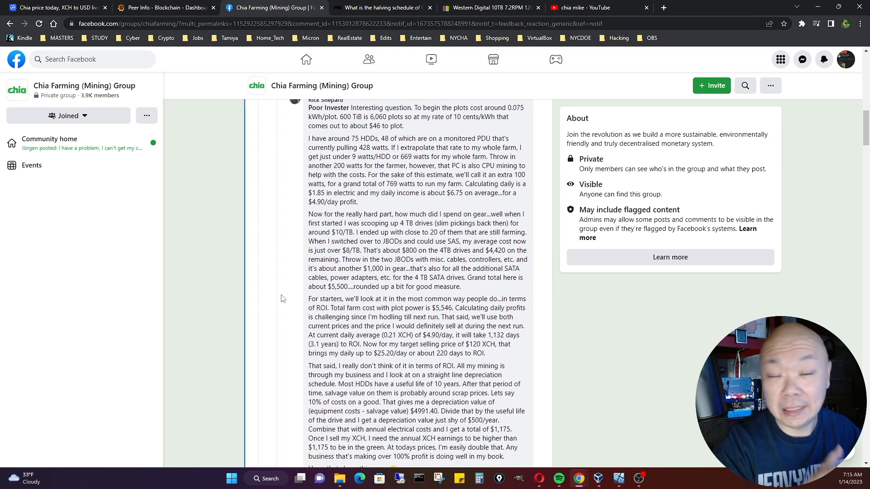